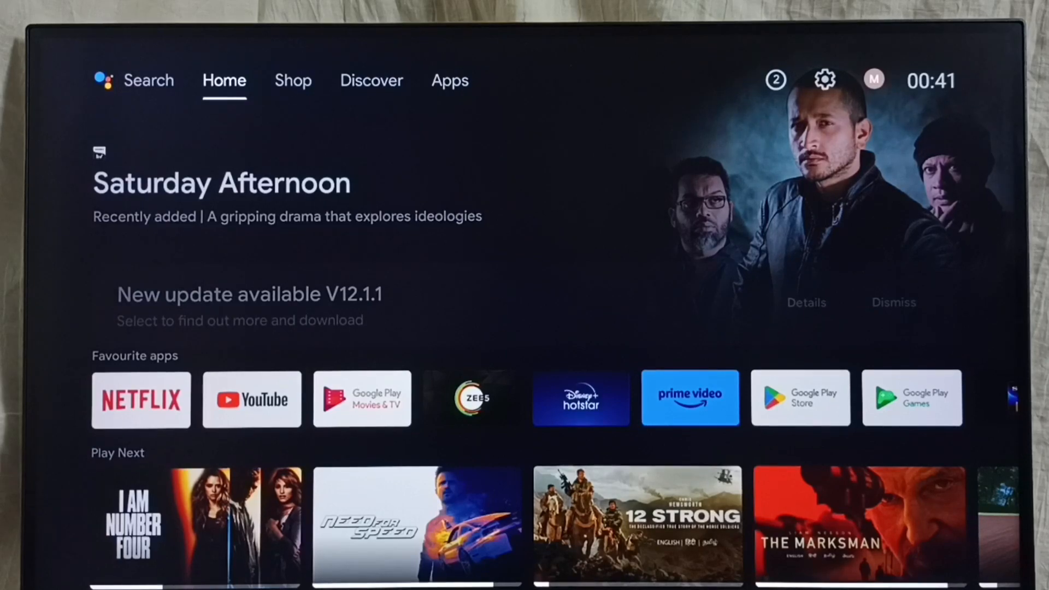
- Move across Discover and Apps to reach the Settings gear and bring up the TV settings panel
click(371, 80)
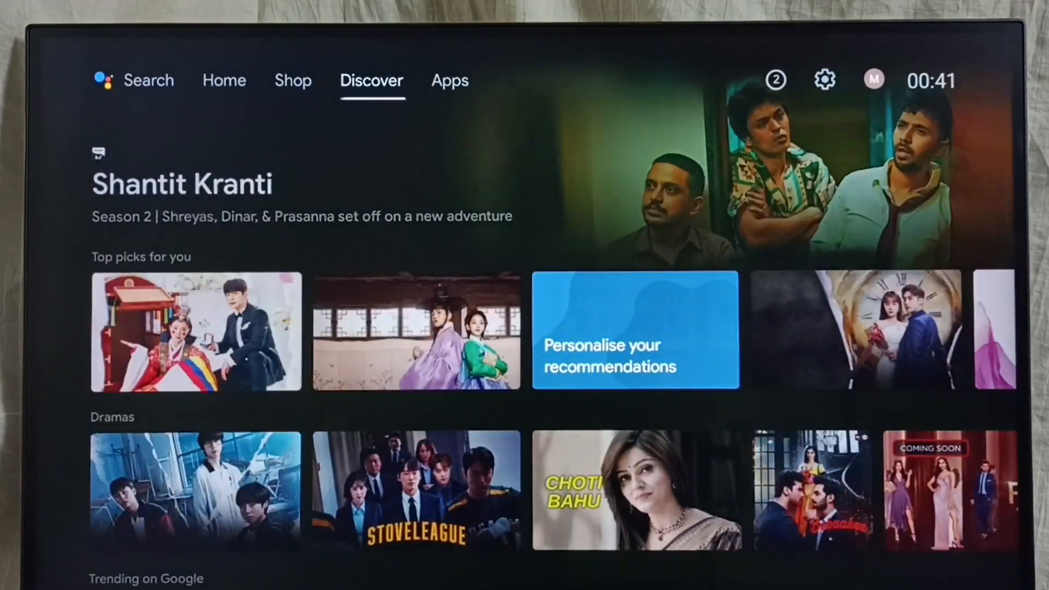
click(449, 80)
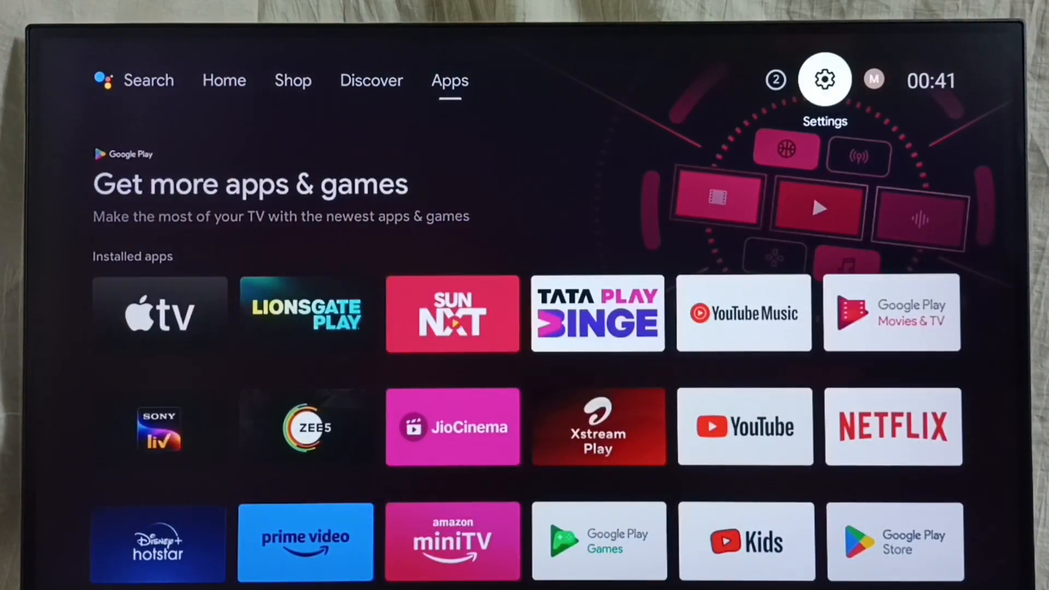
click(824, 79)
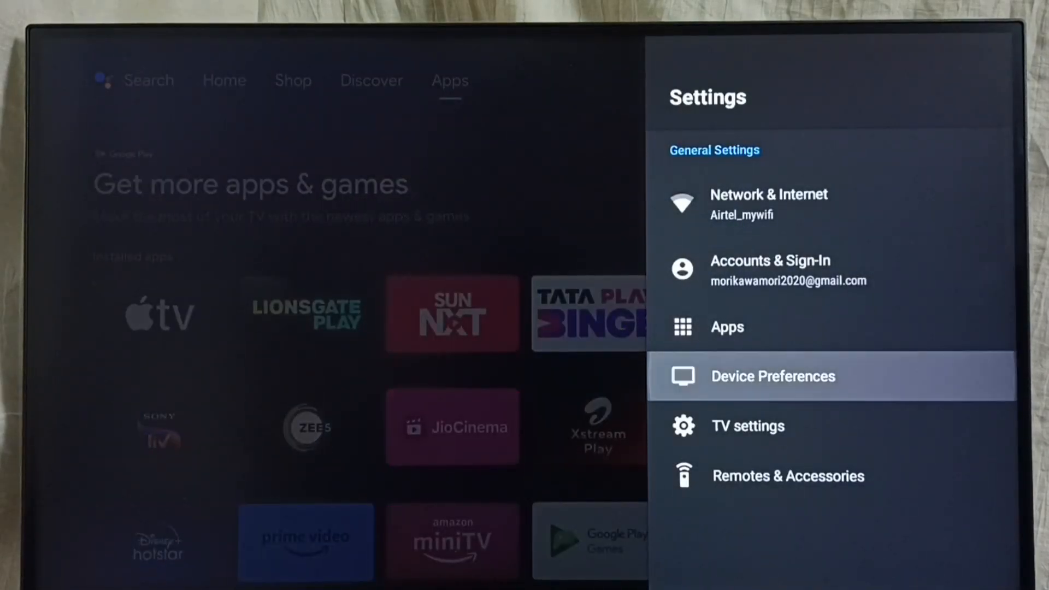
- Go into Device Preferences > About and scroll down to the Build entry
click(772, 375)
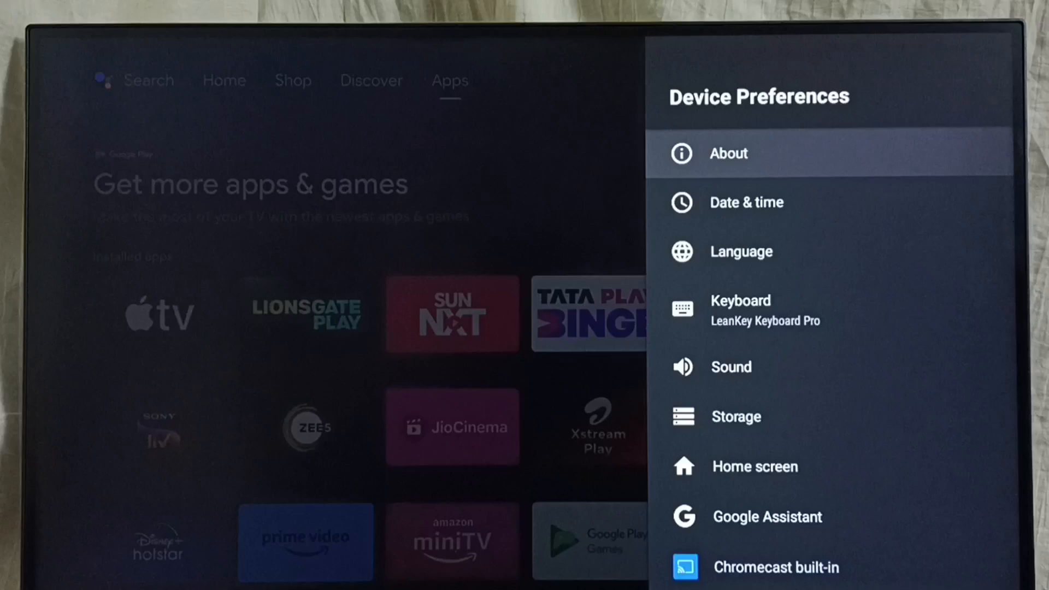
click(728, 153)
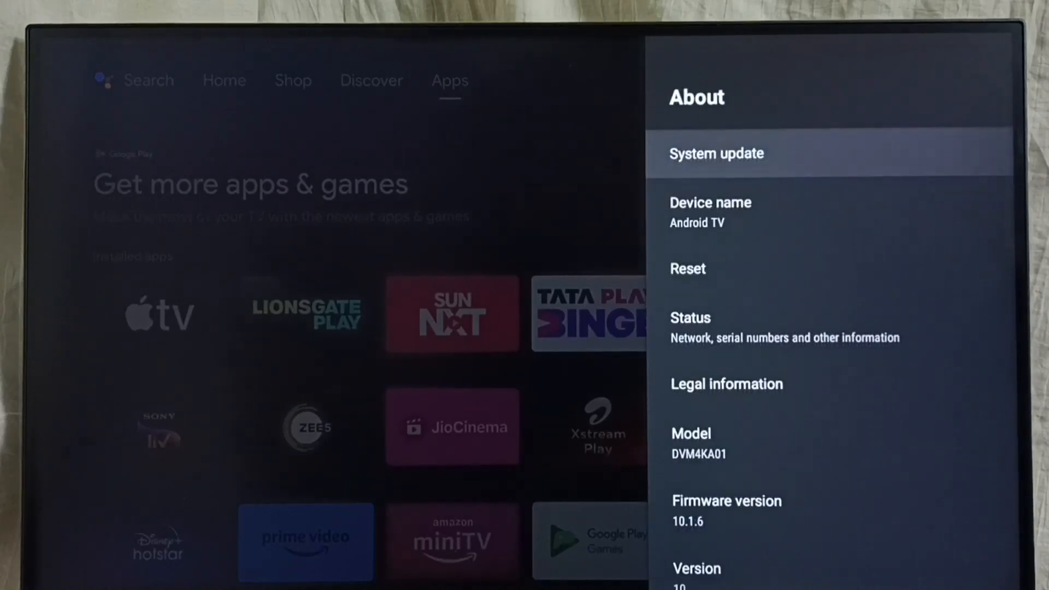
scroll(down, 3)
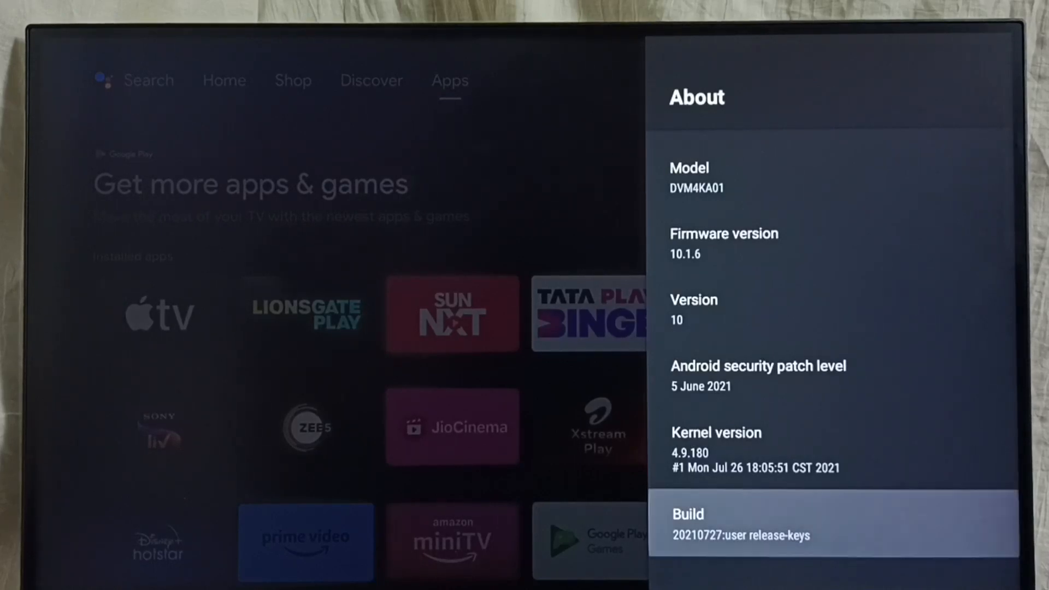
- Tap Build until 'You are now a developer!' appears, then return to Device Preferences
click(833, 522)
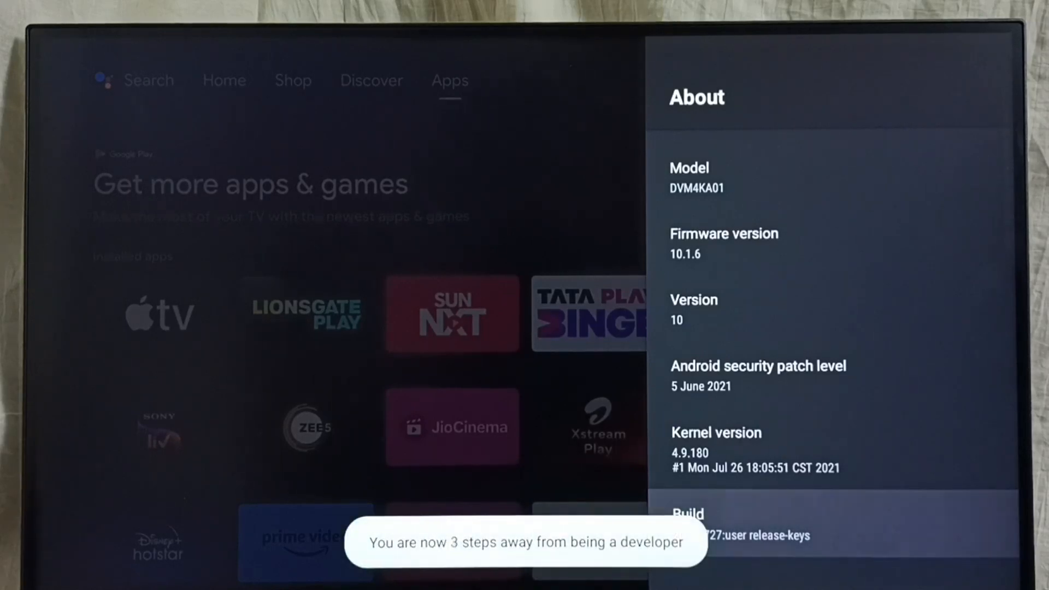
click(688, 514)
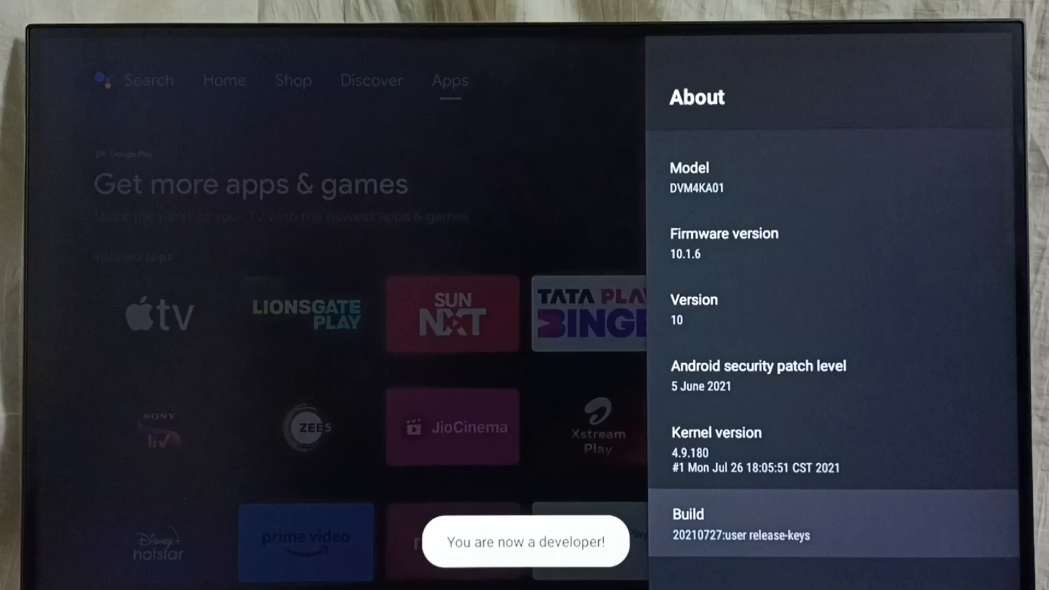
key(Back)
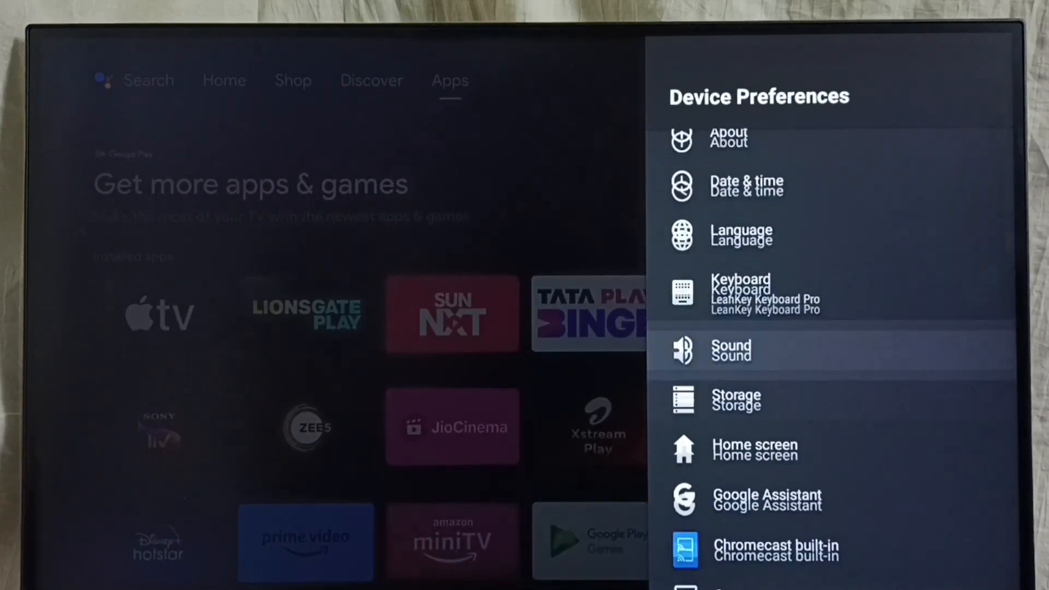
- Enter the newly listed Developer options and move toward the debugging settings
scroll(down, 3)
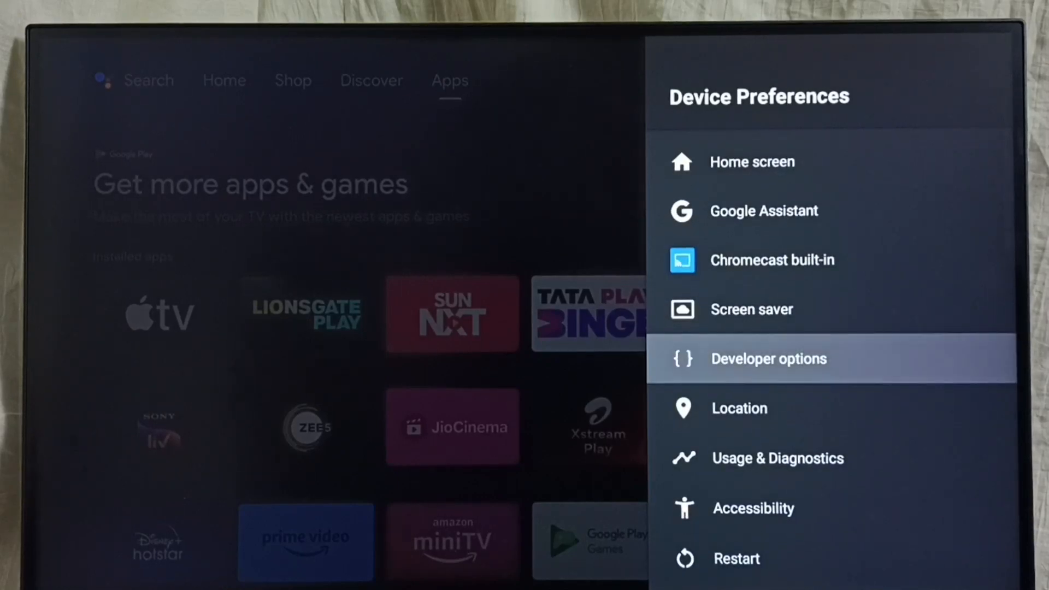
click(769, 359)
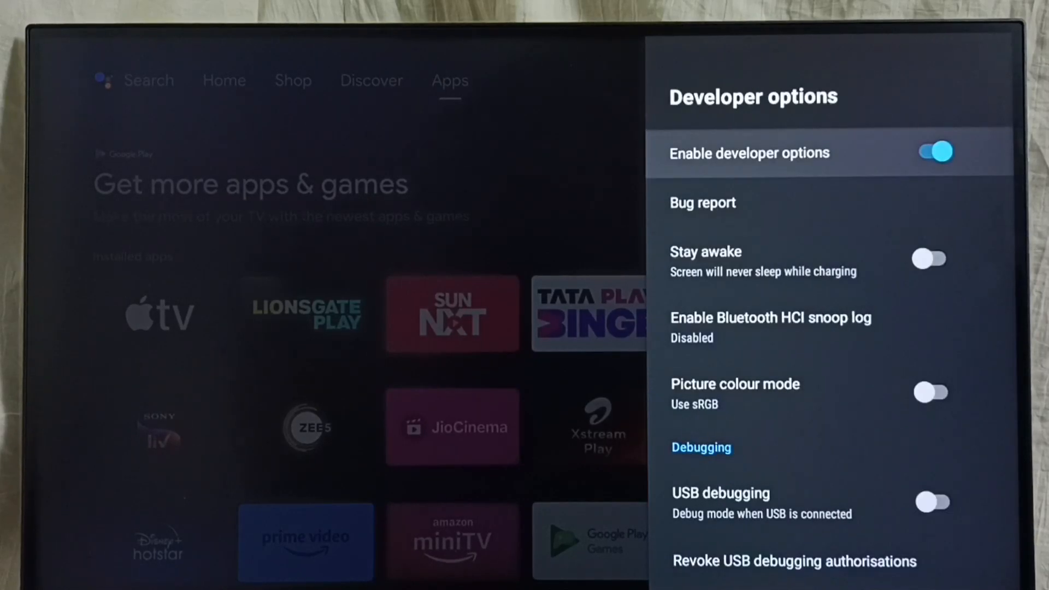
key(down)
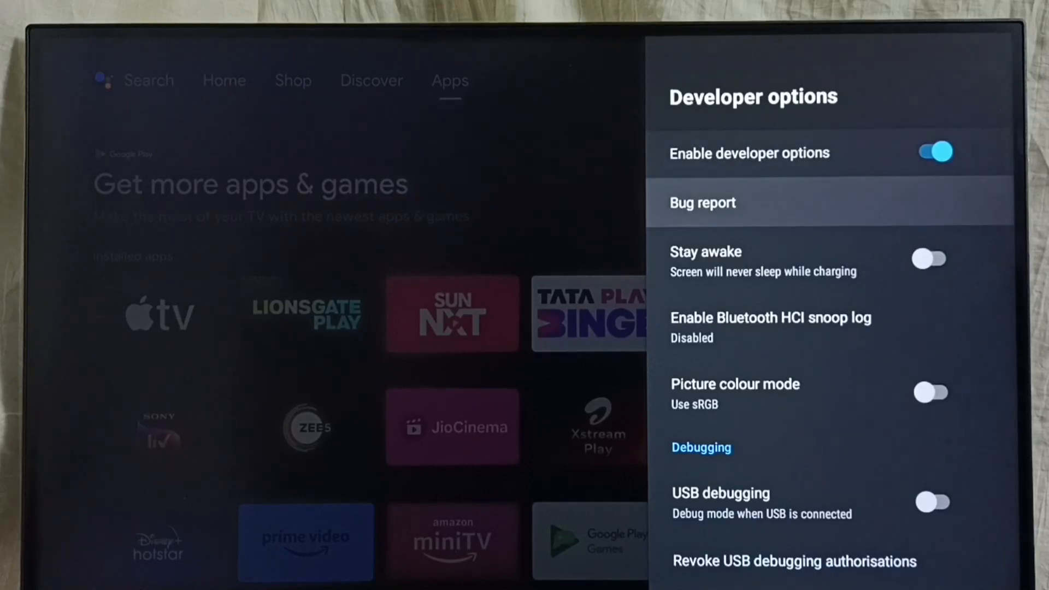
- Switch USB debugging on and confirm OK in the 'Allow USB debugging?' dialog
scroll(down, 3)
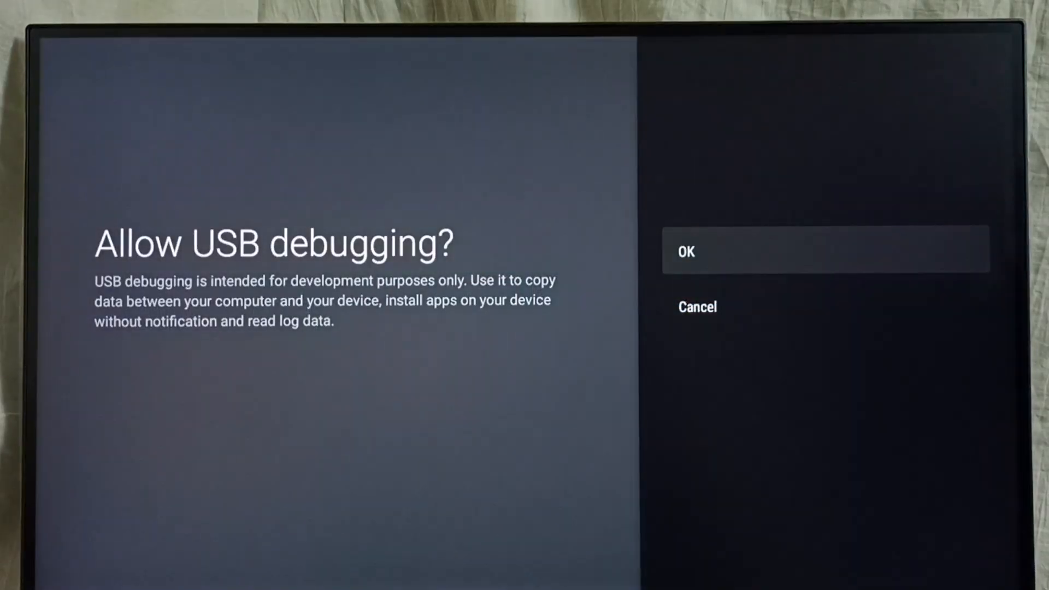
click(687, 251)
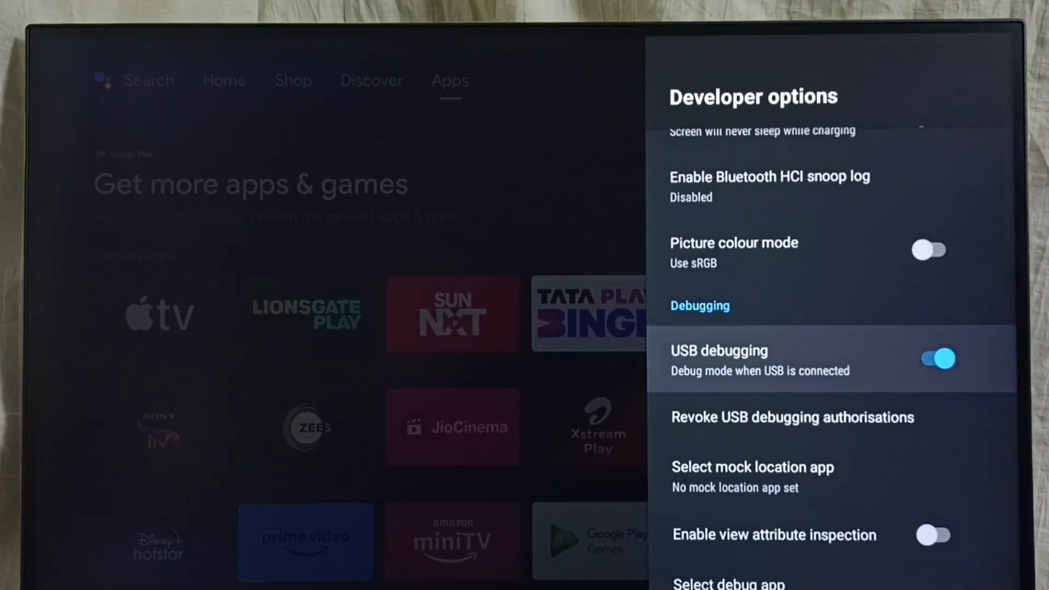
- Switch USB debugging off, then turn the Enable developer options toggle off
click(936, 359)
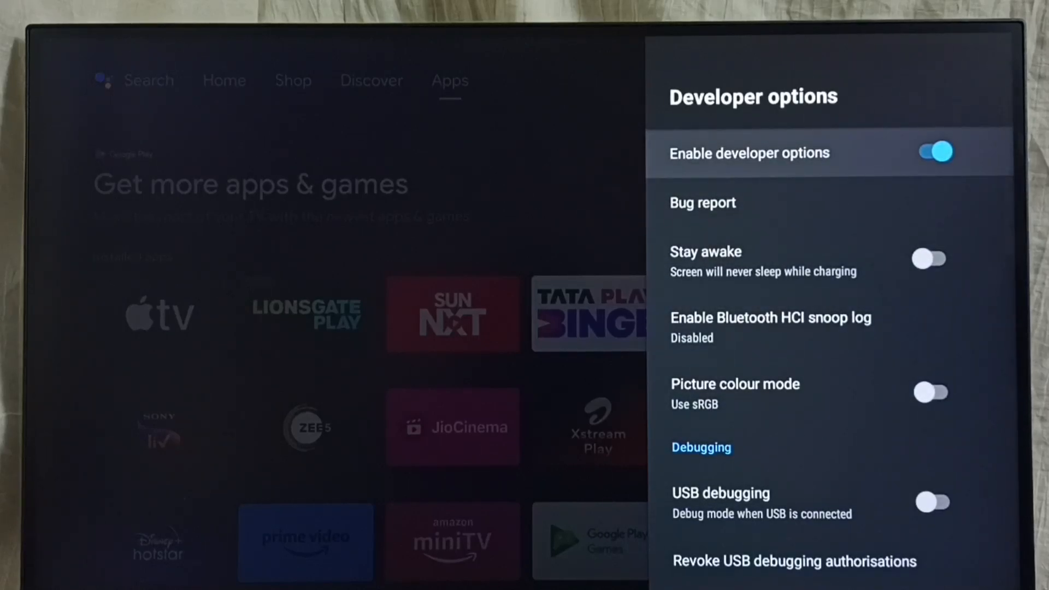
click(932, 152)
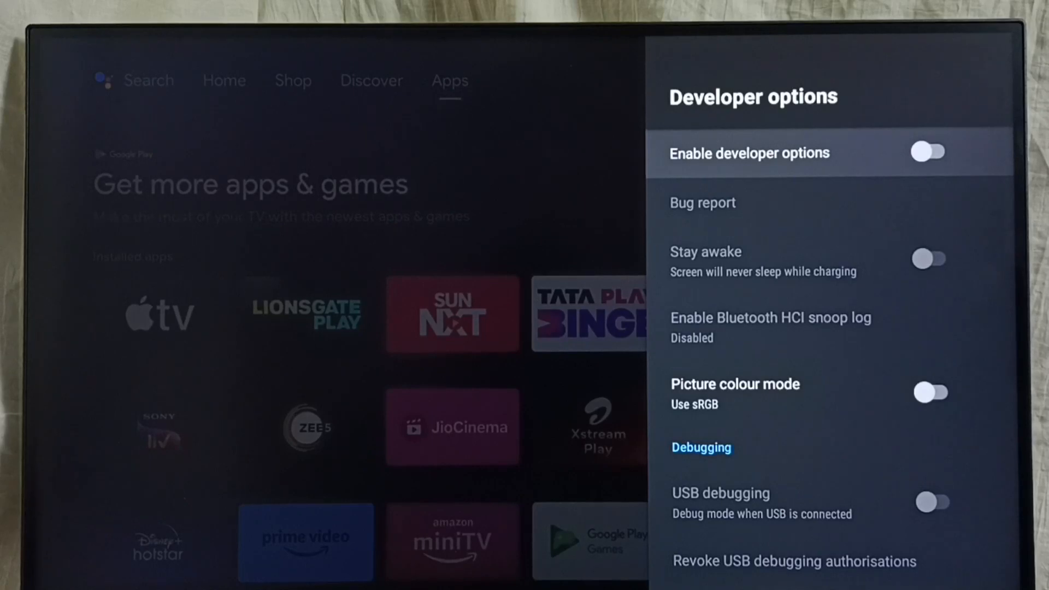
- Return to Device Preferences, where Developer options no longer appears
key(Back)
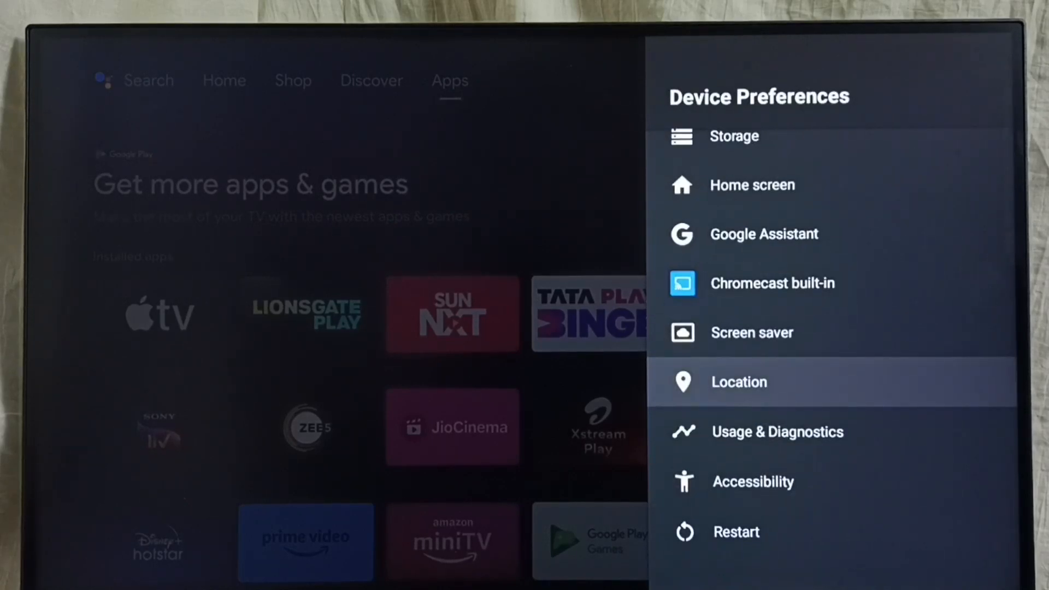